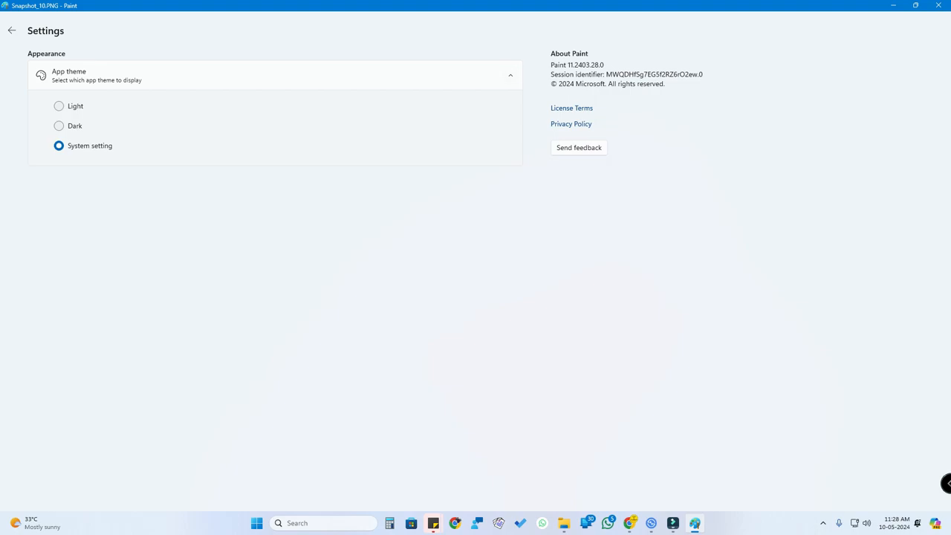
- Leave Settings and return to the earbuds photo on the canvas
{"action": "left_click", "coordinate": [12, 30]}
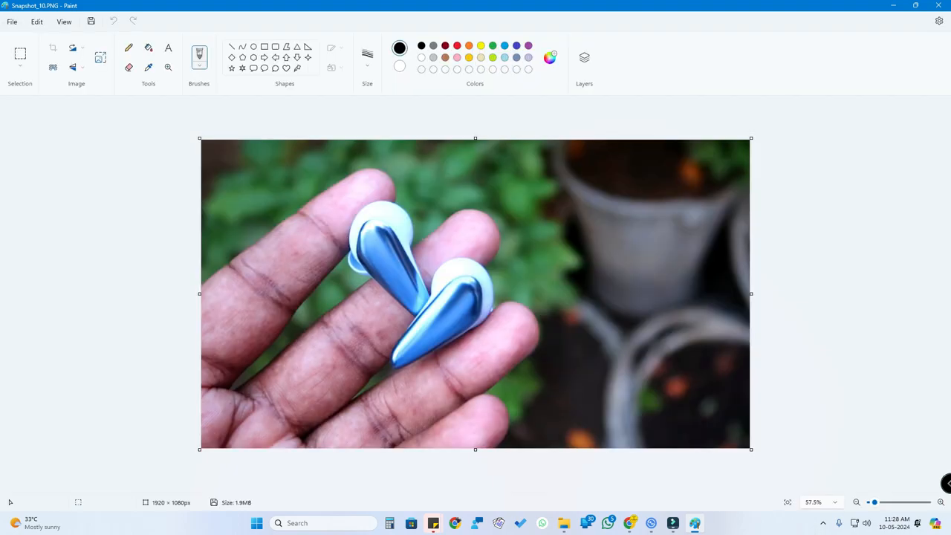
{"action": "mouse_move", "coordinate": [518, 334]}
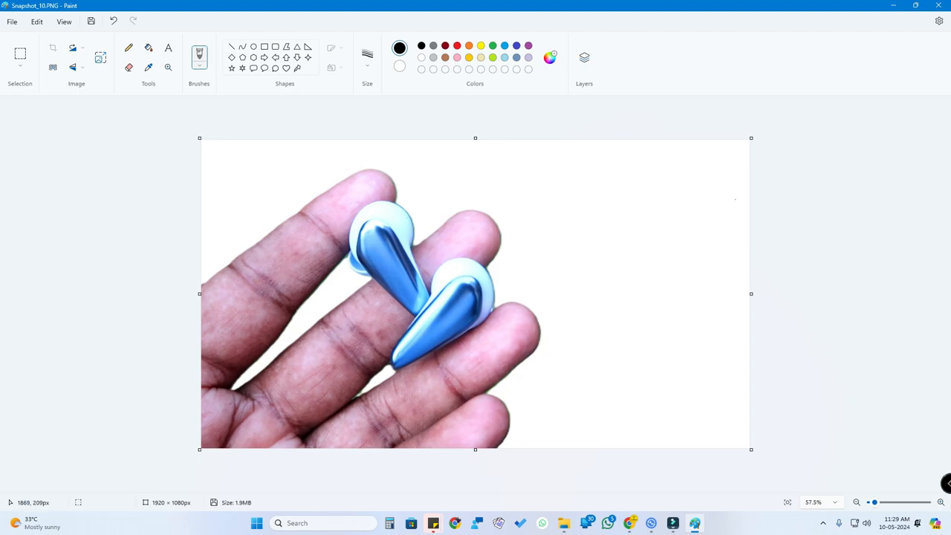
{"action": "mouse_move", "coordinate": [607, 197]}
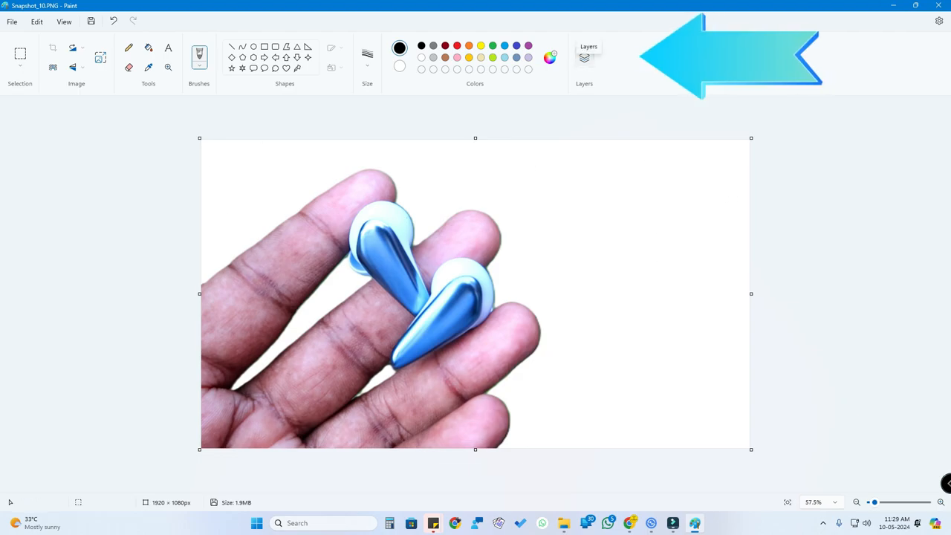
- Hide the white background layer in the Layers panel to show transparency
{"action": "left_click", "coordinate": [584, 58]}
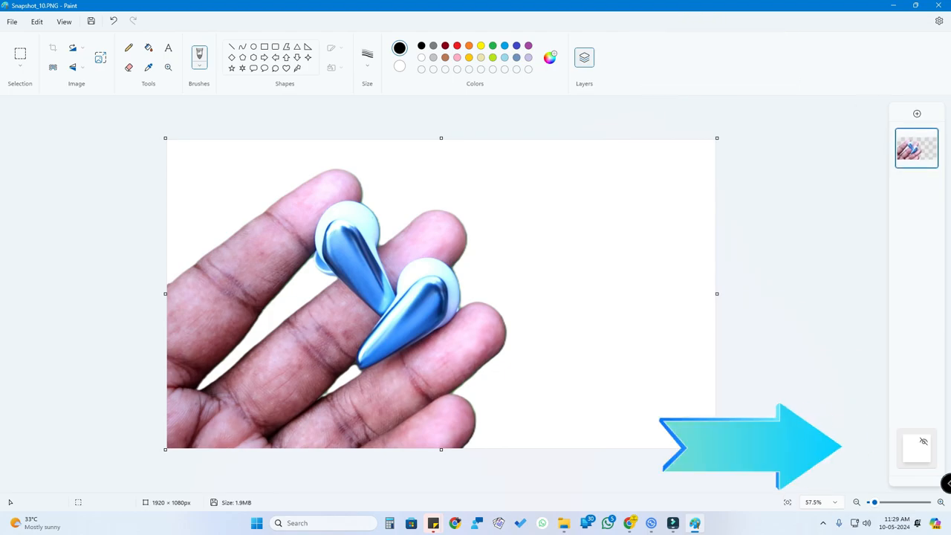
{"action": "left_click_drag", "start_coordinate": [751, 442], "coordinate": [791, 448]}
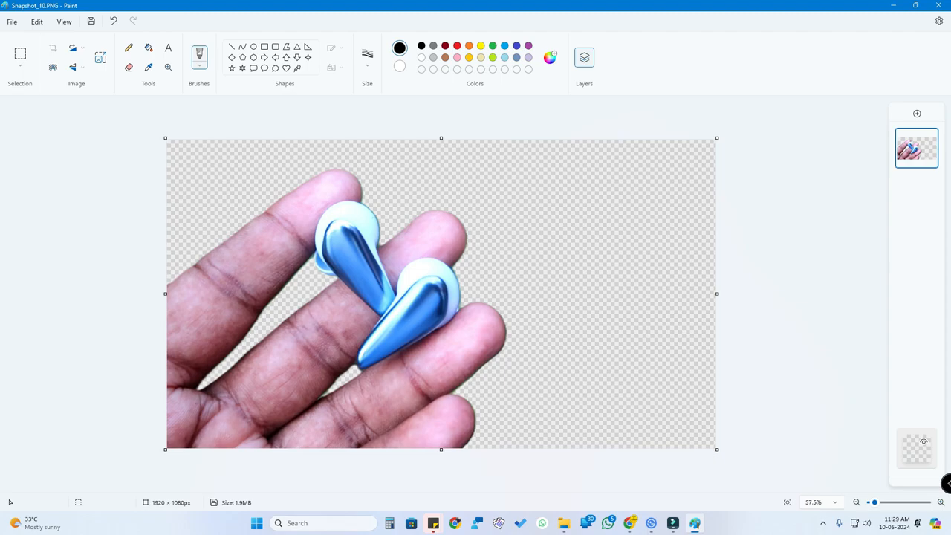
{"action": "mouse_move", "coordinate": [581, 245]}
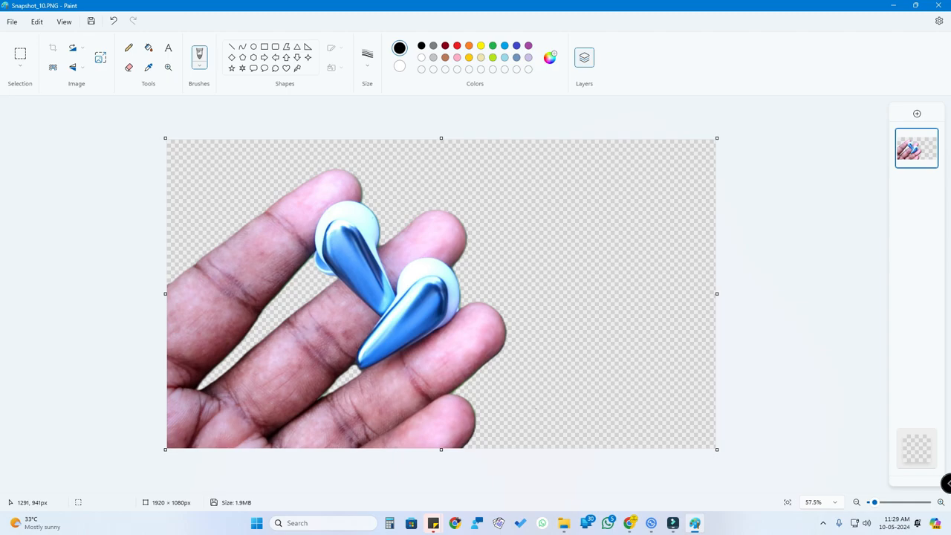
- Save the cutout as a PNG picture named 'without bg'
{"action": "left_click", "coordinate": [12, 21]}
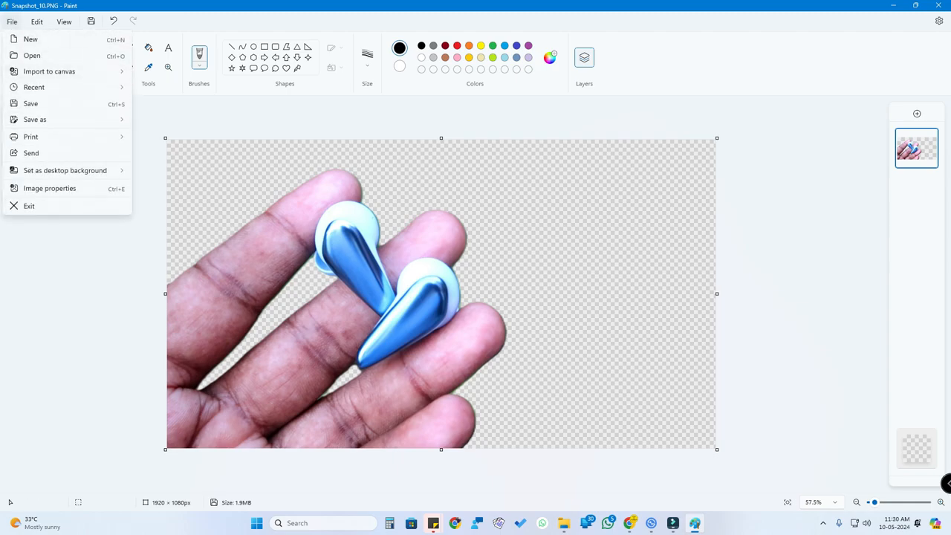
{"action": "left_click", "coordinate": [35, 118]}
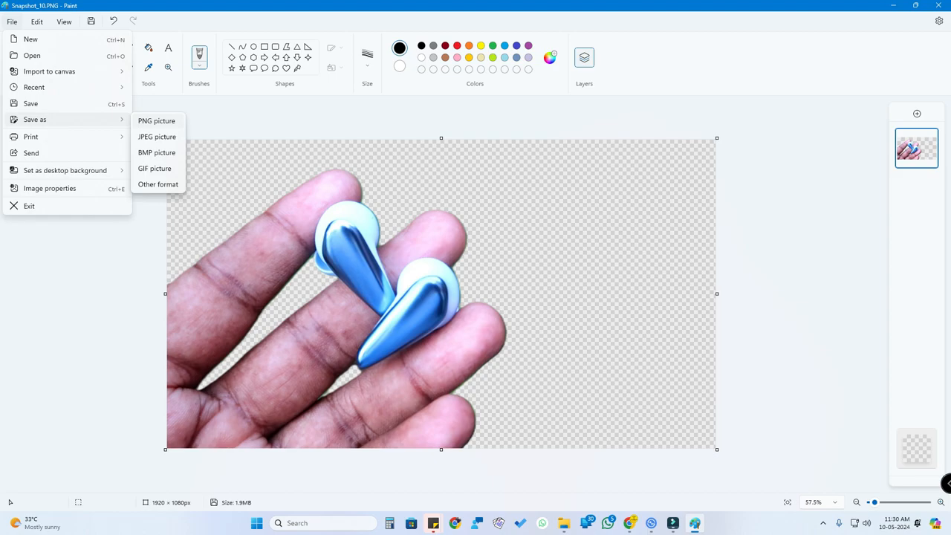
{"action": "left_click", "coordinate": [156, 121]}
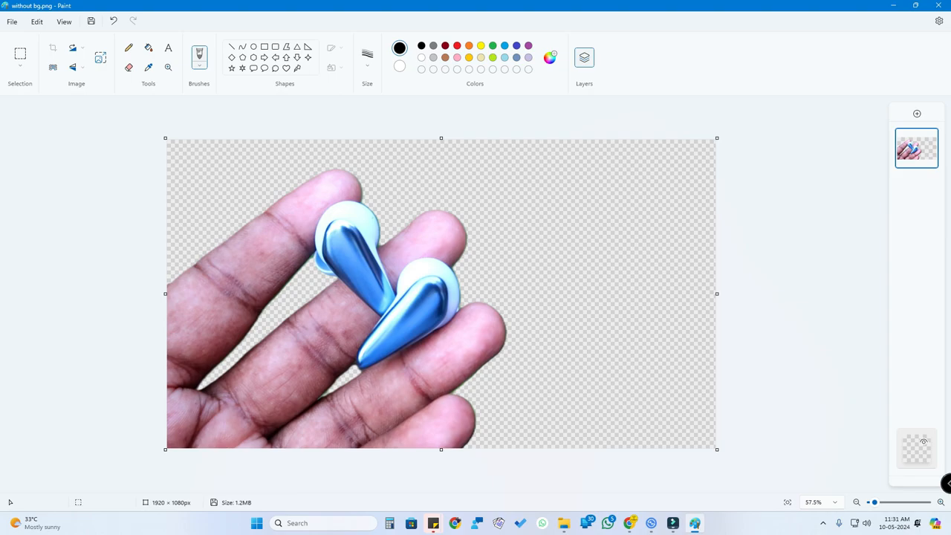
{"action": "mouse_move", "coordinate": [924, 442]}
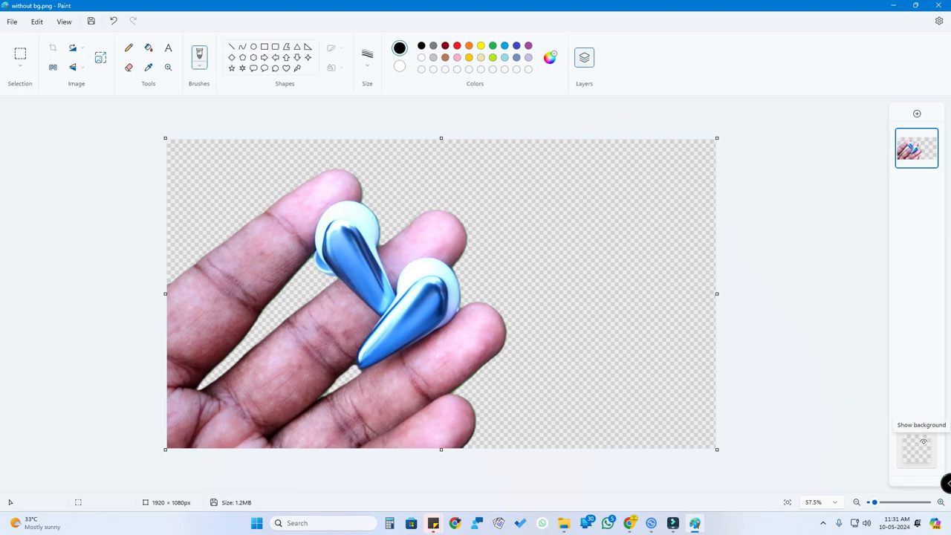
- Show the background layer again and colour it light cyan (#9FFCFD)
{"action": "left_click", "coordinate": [924, 442]}
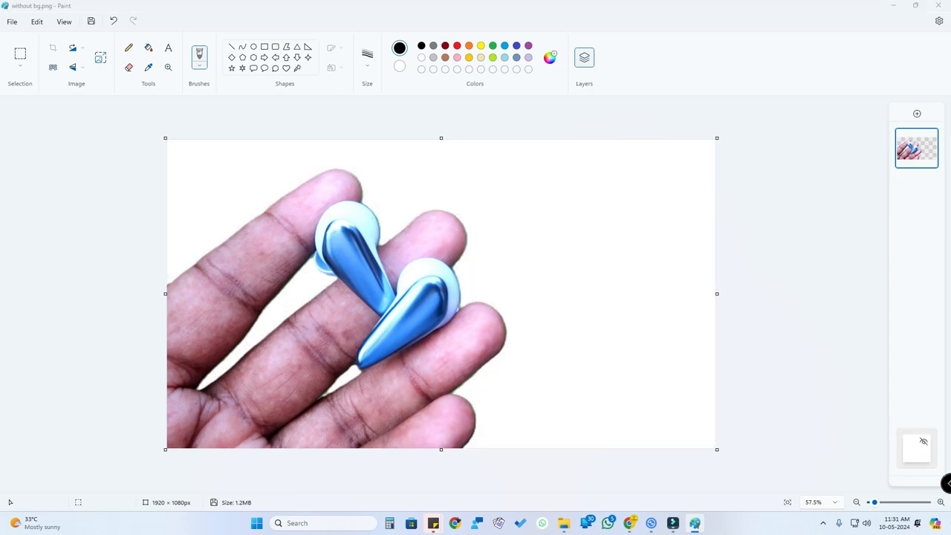
{"action": "left_click", "coordinate": [549, 57]}
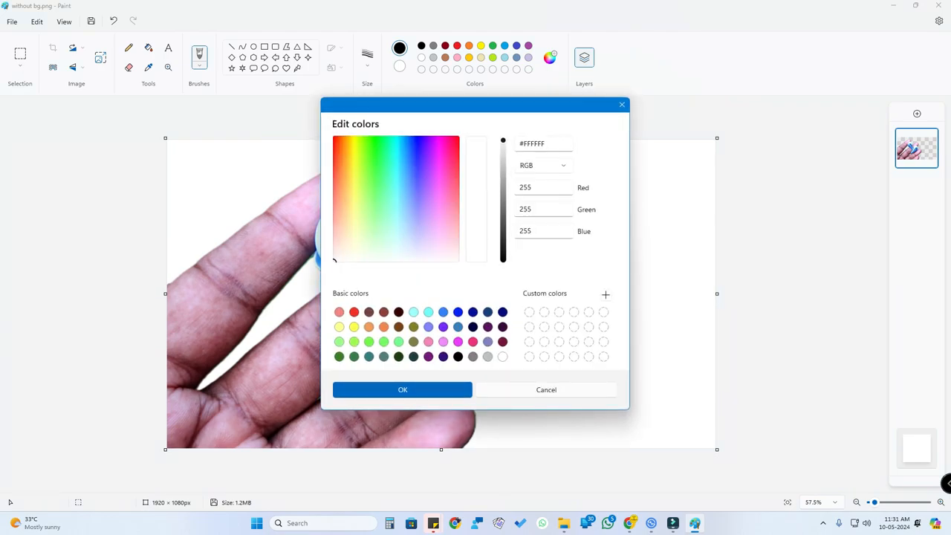
{"action": "left_click", "coordinate": [397, 216]}
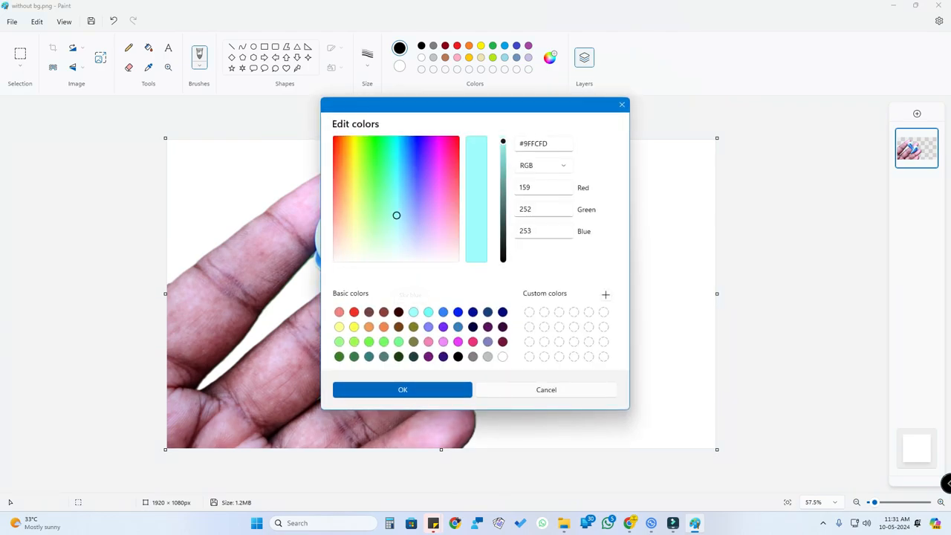
{"action": "left_click", "coordinate": [402, 389]}
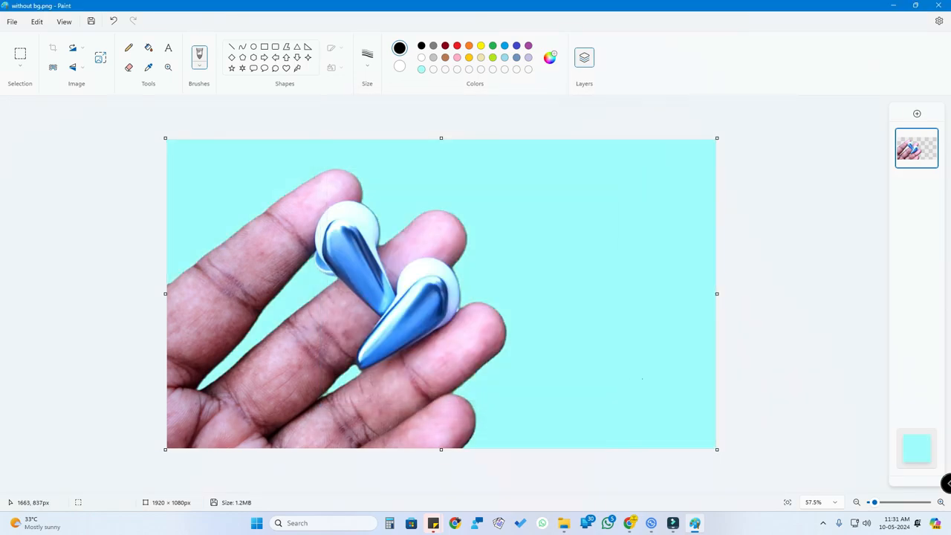
{"action": "left_click", "coordinate": [128, 67]}
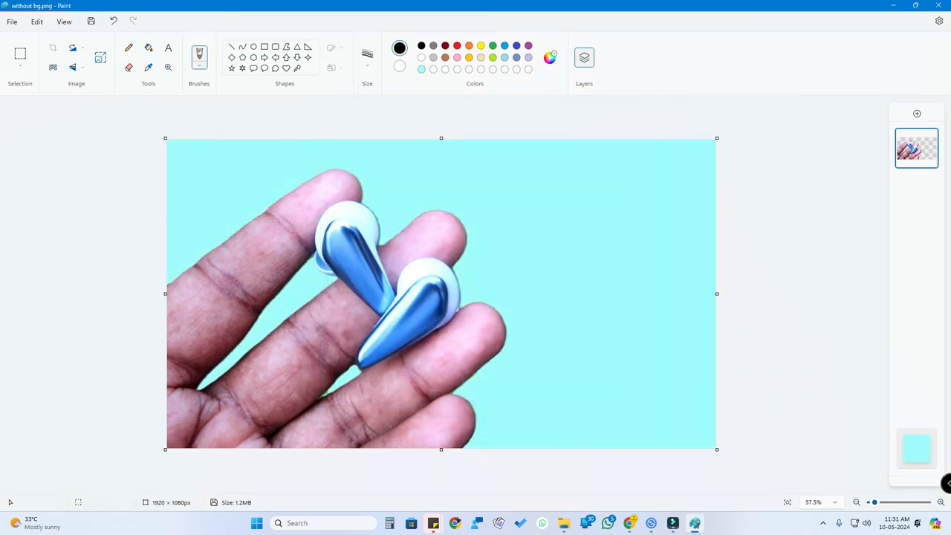
{"action": "mouse_move", "coordinate": [917, 113]}
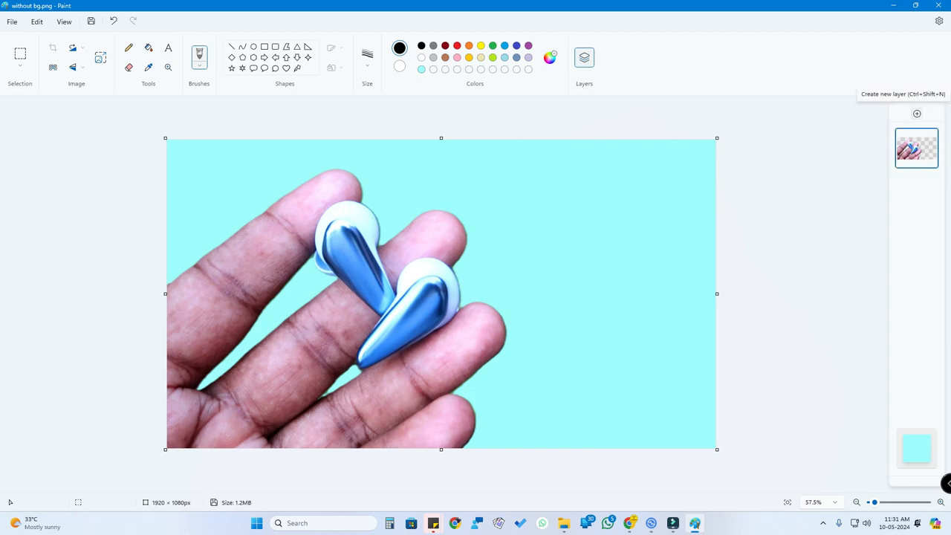
- Add a new layer with the text 'Mivi Duopods i7 Review' at the upper right
{"action": "left_click", "coordinate": [916, 114]}
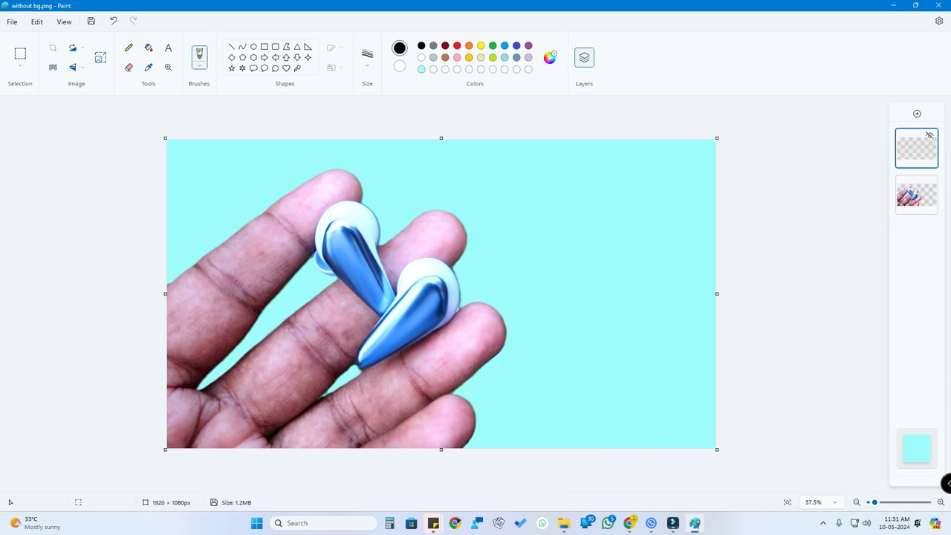
{"action": "mouse_move", "coordinate": [168, 48]}
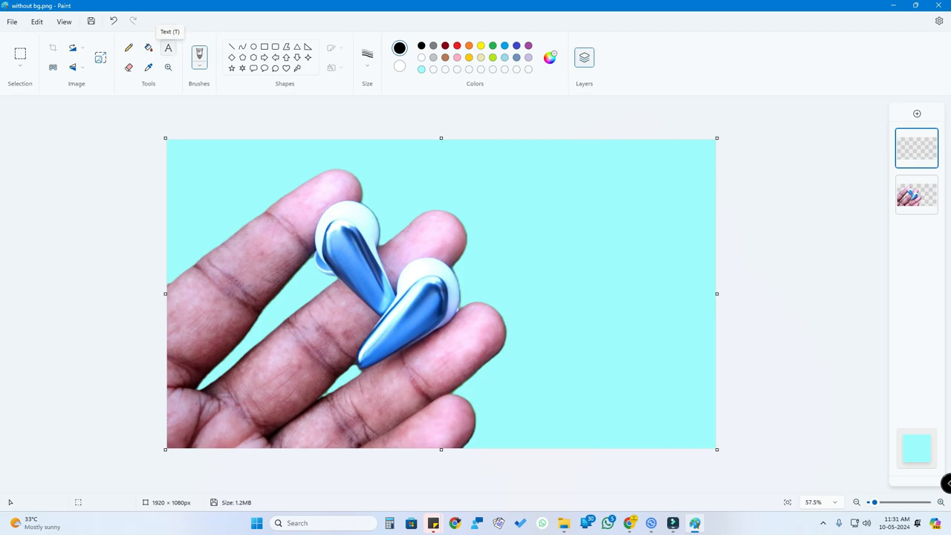
{"action": "left_click", "coordinate": [168, 47]}
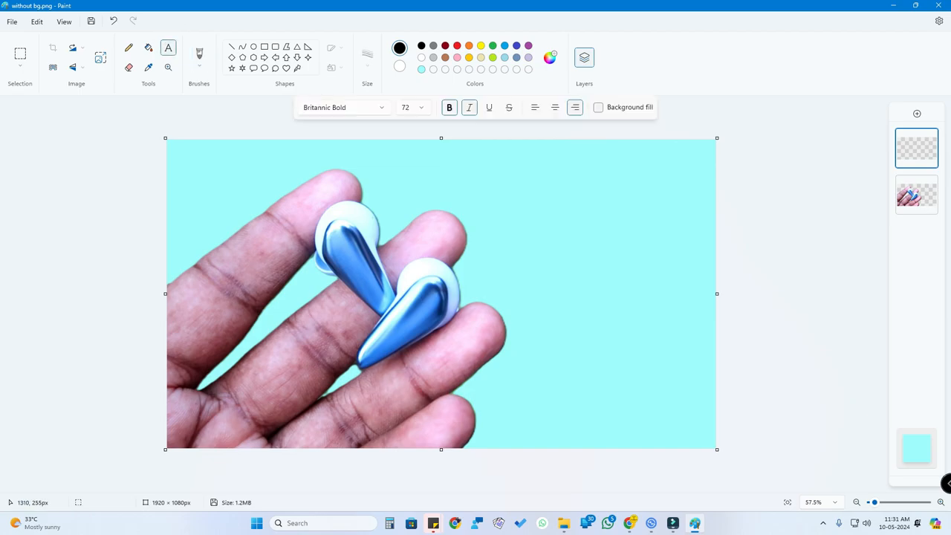
{"action": "left_click_drag", "start_coordinate": [446, 186], "coordinate": [666, 224]}
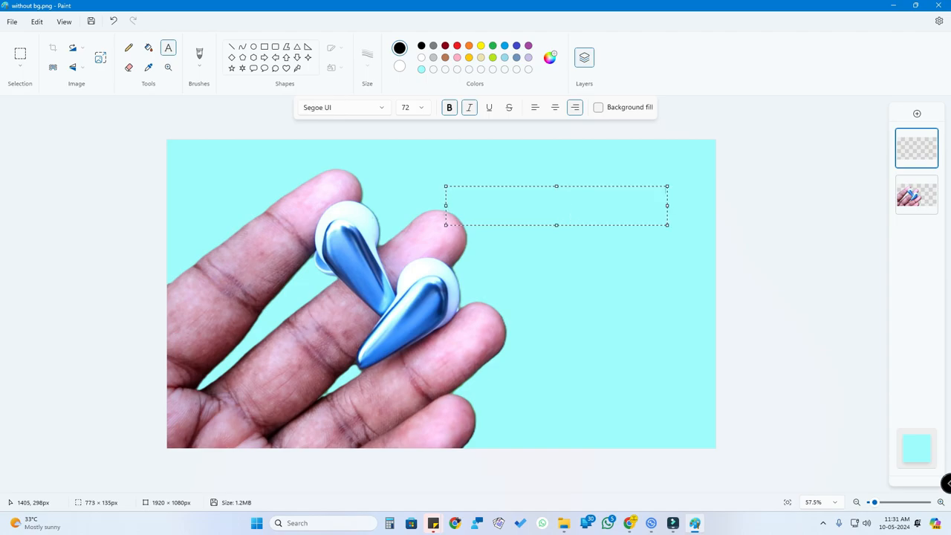
{"action": "type", "text": "Mivi Duopods i7 Review"}
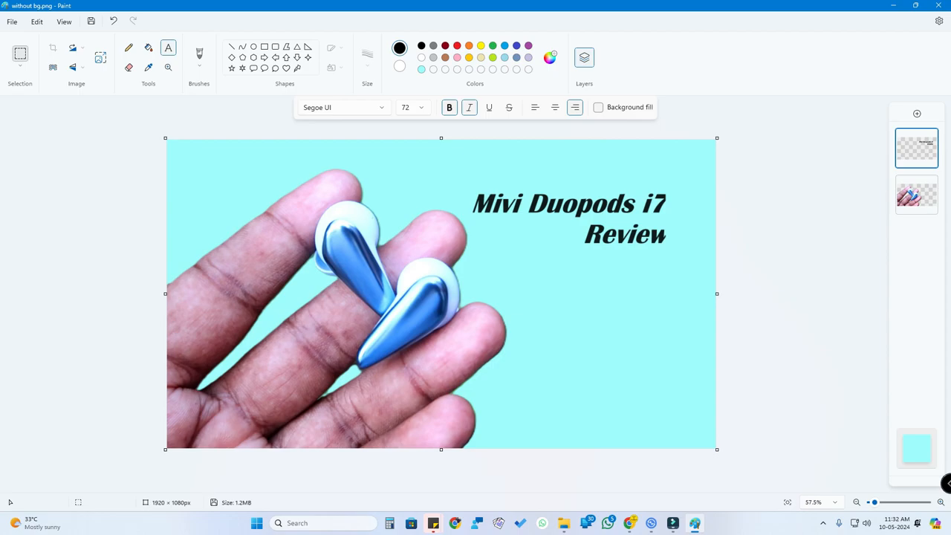
- Finish the title text and drag its corner to enlarge it across the top
{"action": "left_click", "coordinate": [20, 65]}
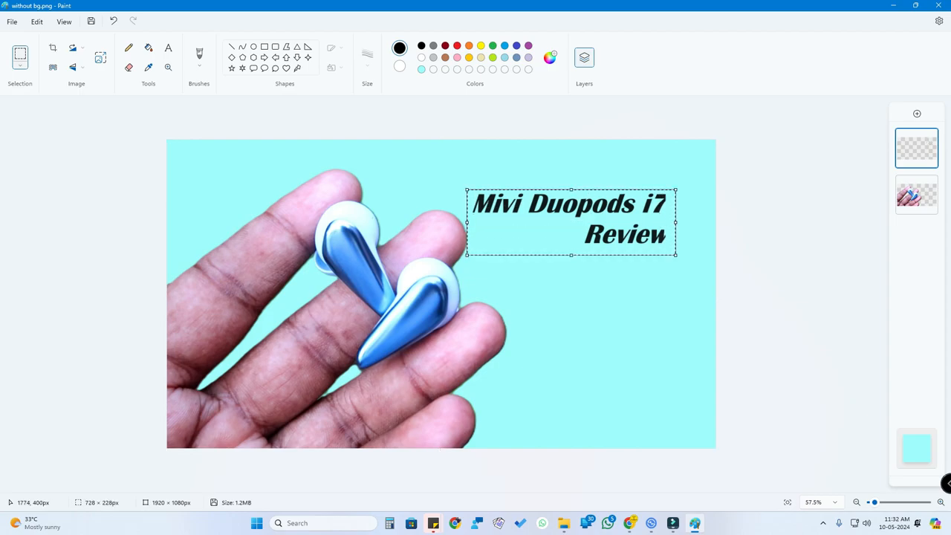
{"action": "left_click_drag", "start_coordinate": [570, 223], "coordinate": [416, 194]}
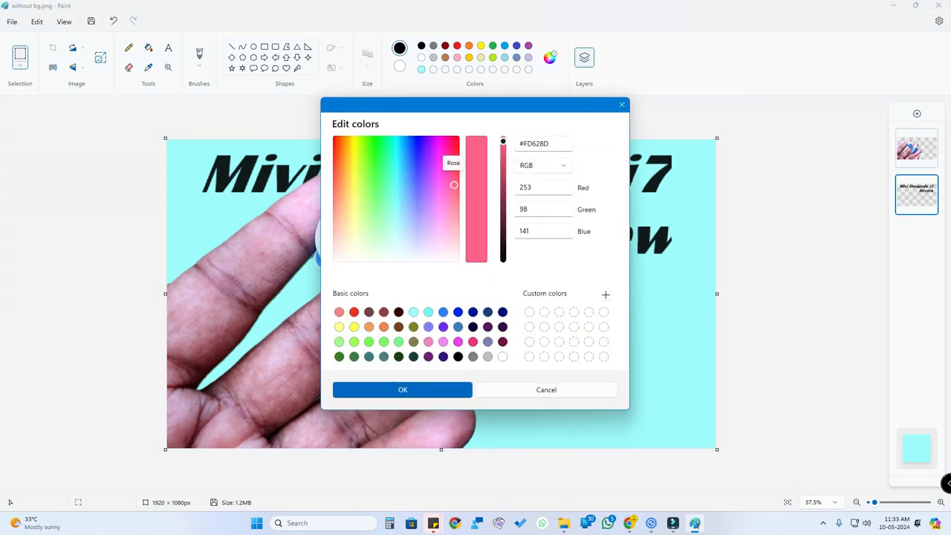
- Confirm pink as the background colour in Edit colors
{"action": "left_click", "coordinate": [402, 389]}
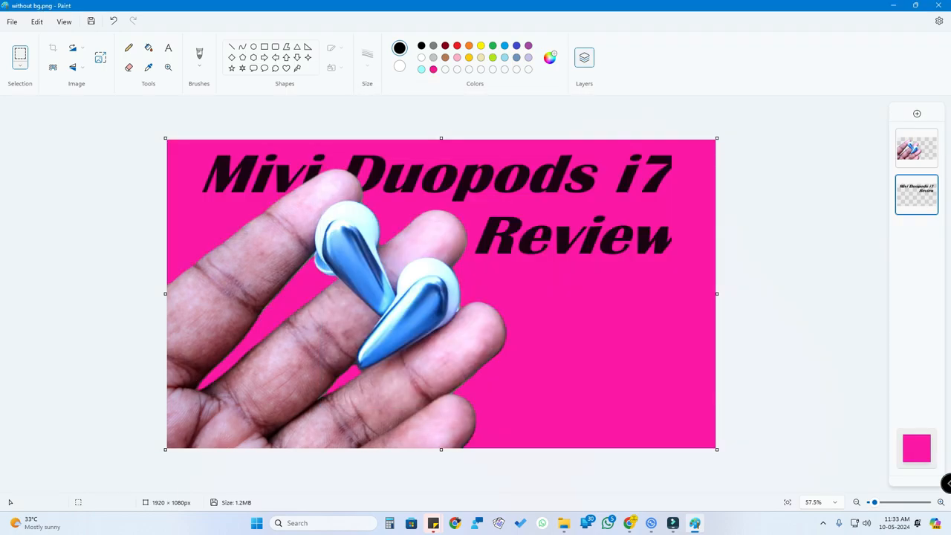